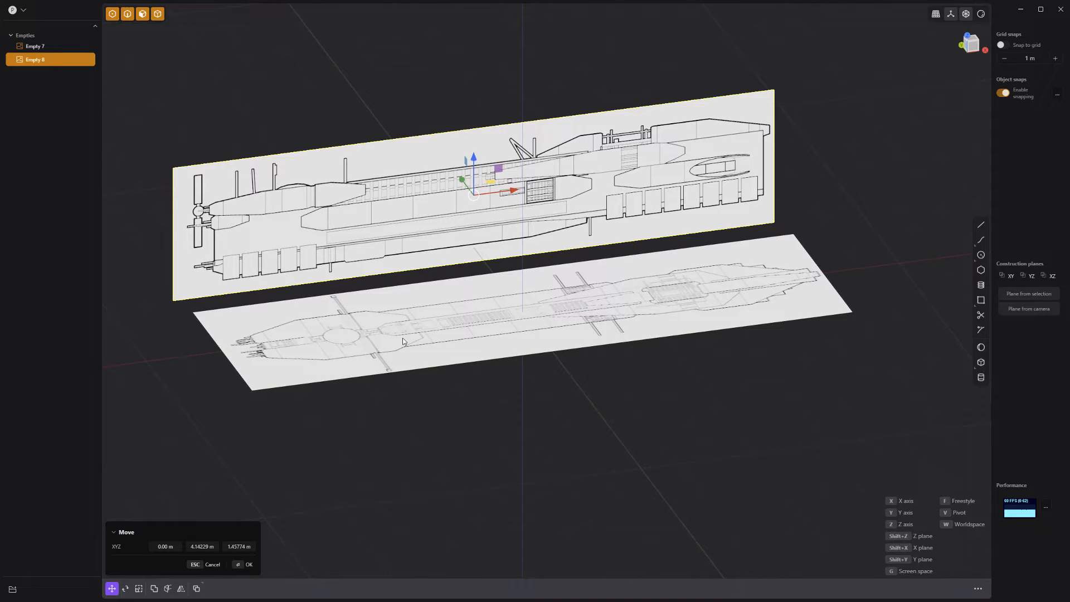
Step: Confirm the raised position of the upright side-view reference plane above the top-view one
left_click(248, 563)
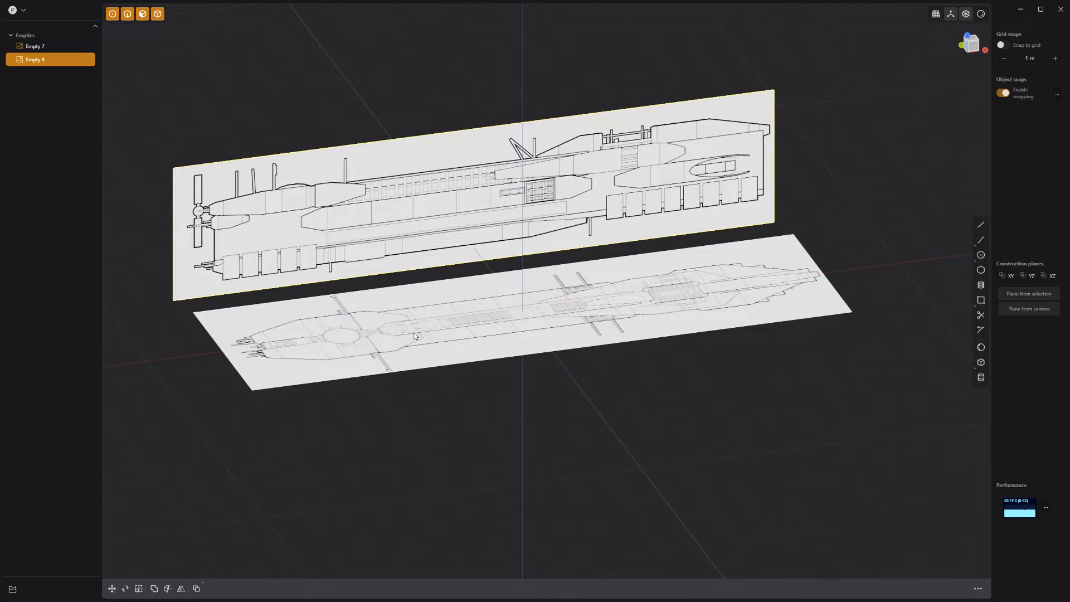
key("m")
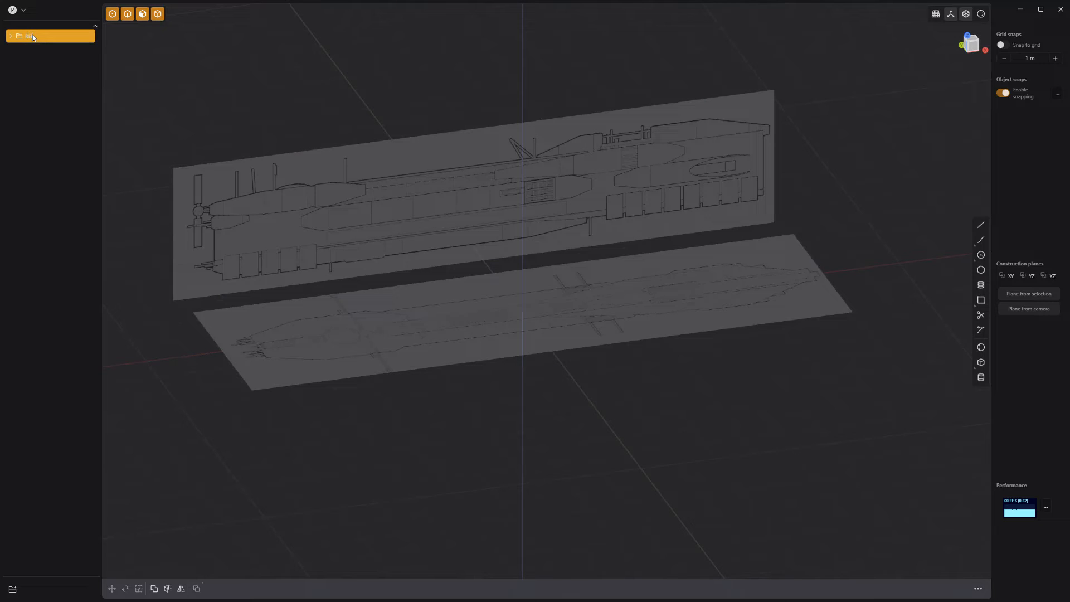
mouse_move(48, 36)
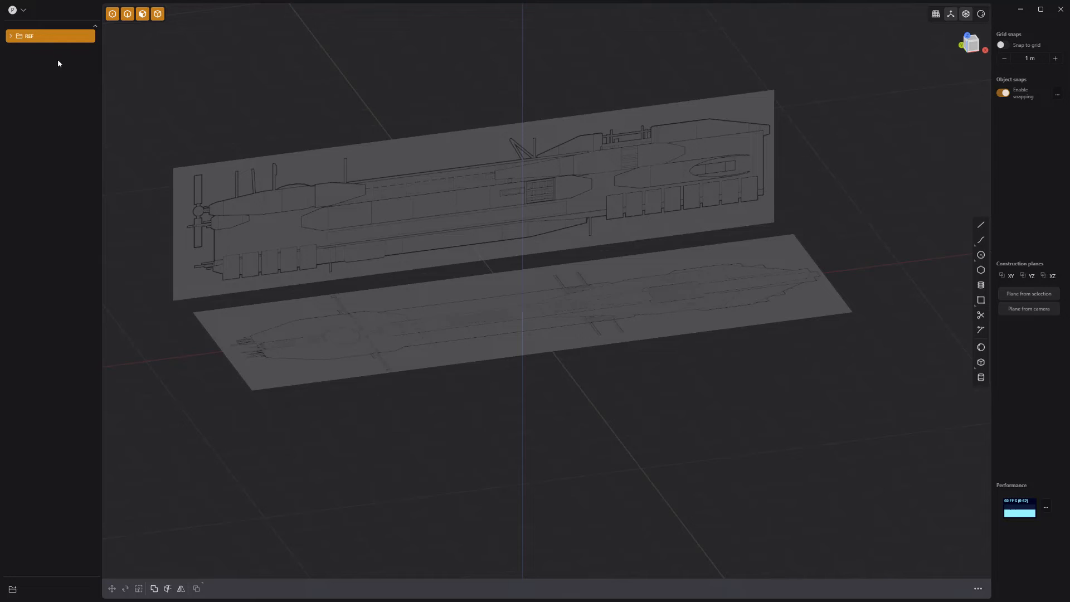
Step: Toggle the REF folder's visibility off and back on so both reference planes show
left_click(66, 37)
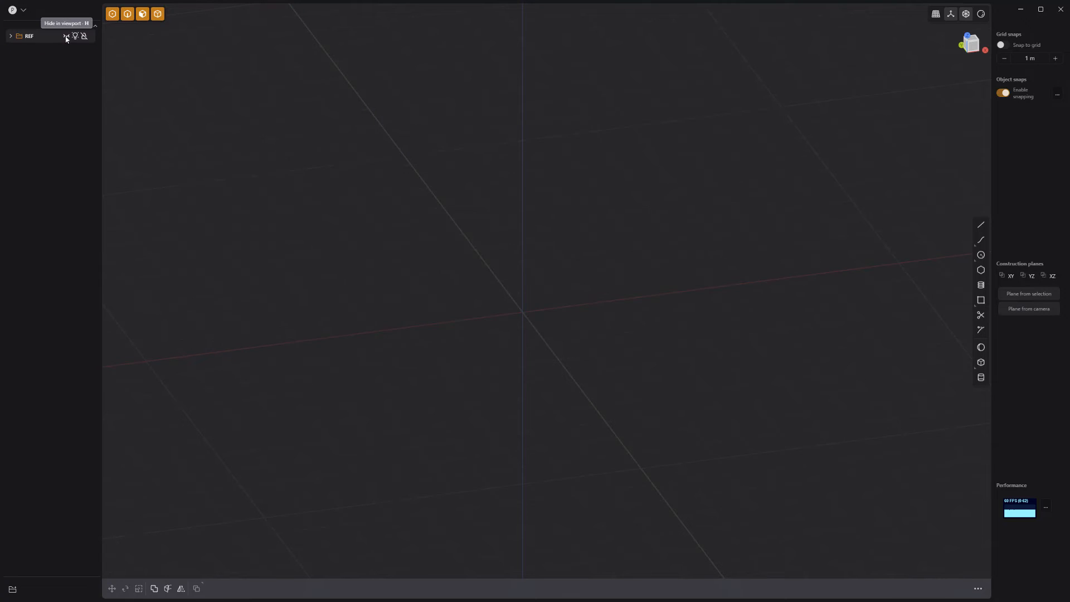
left_click(66, 36)
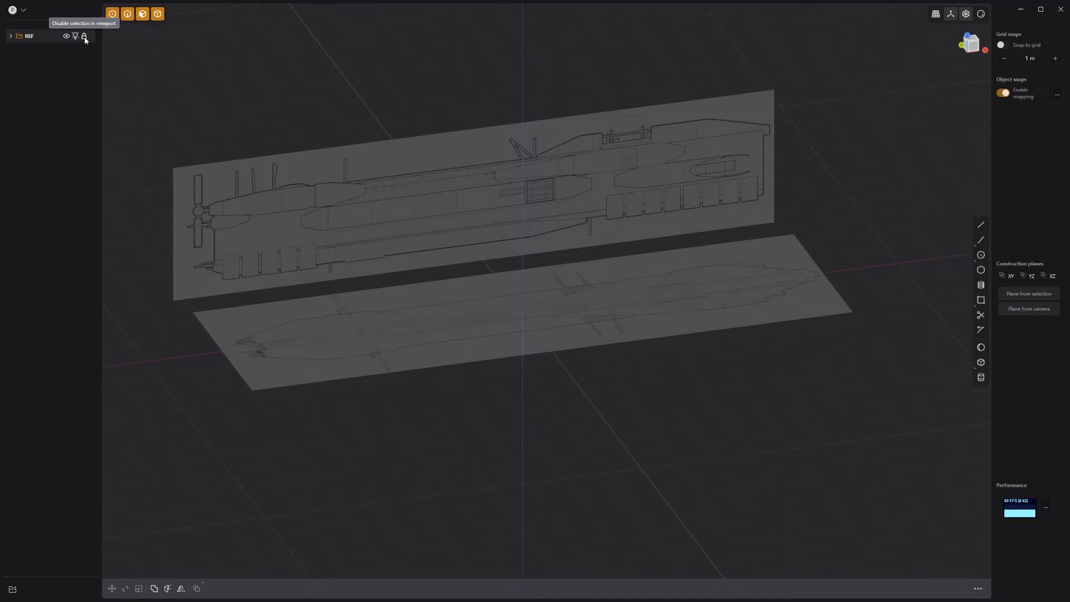